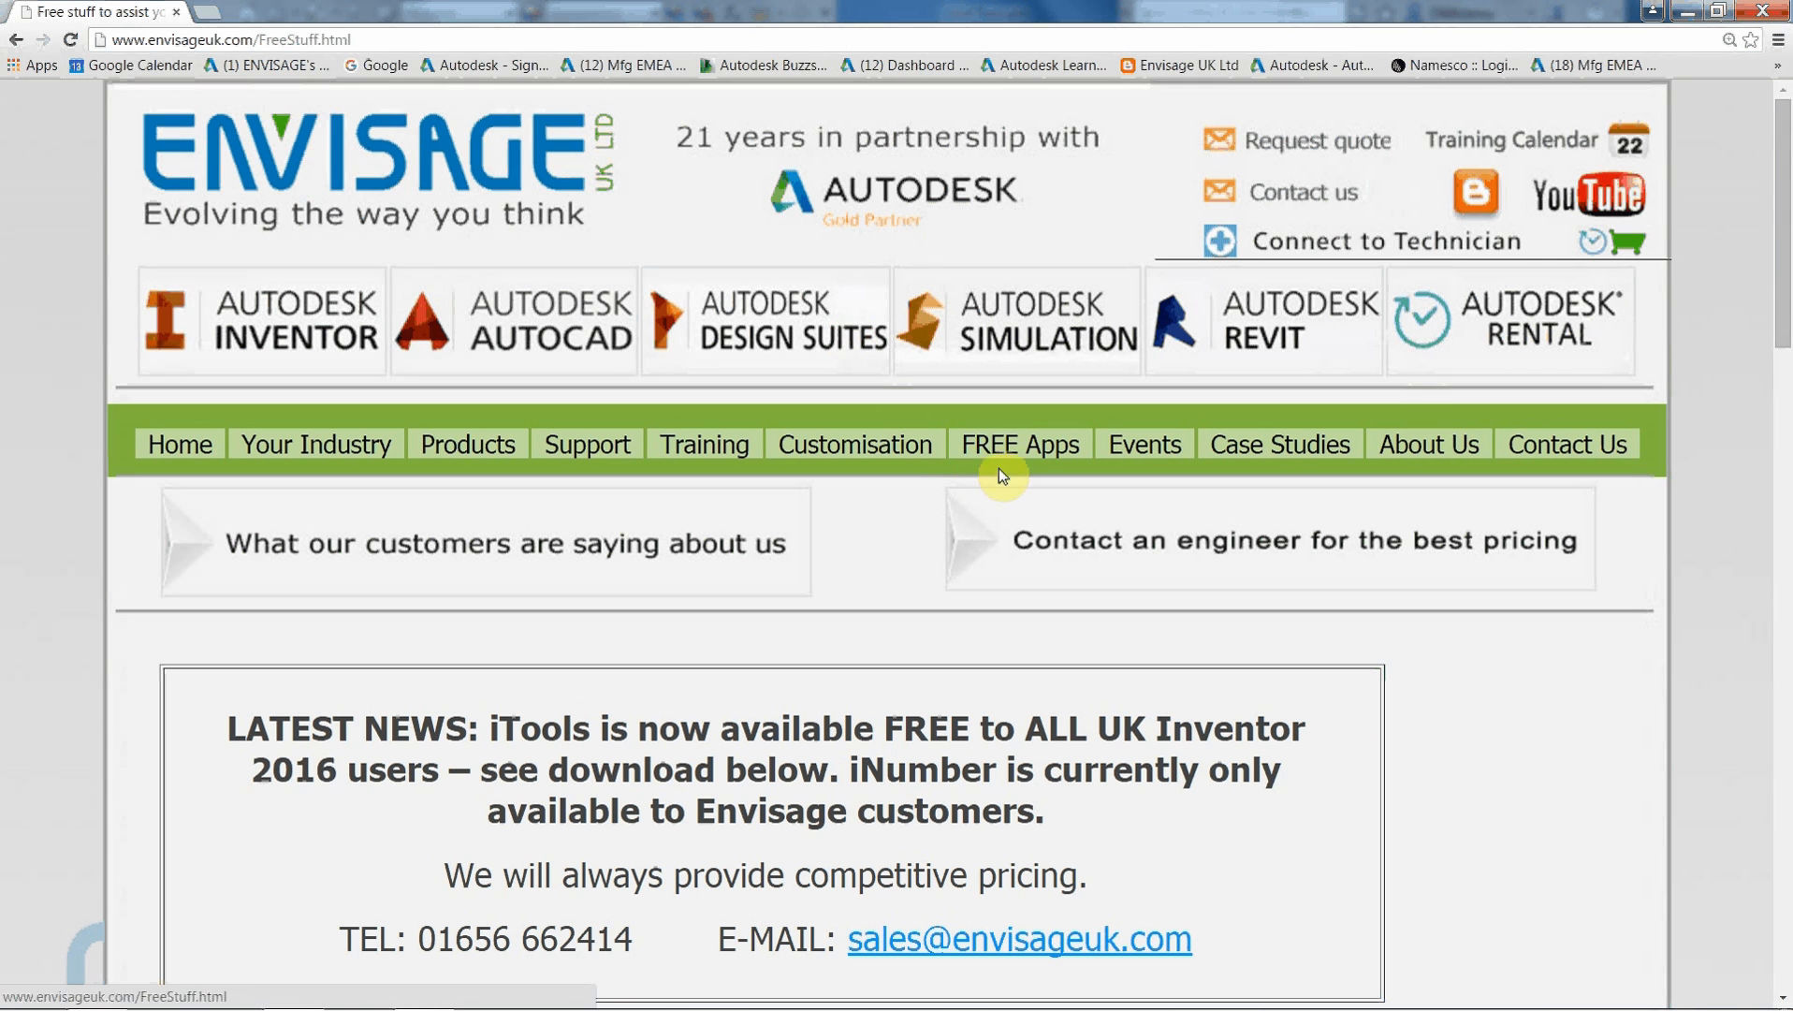
- Run iSert from Envisage Apps and pick a plate hole edge to place the M5 bolt in all eight holes
{"action": "scroll", "scroll_direction": "down", "scroll_amount": 3}
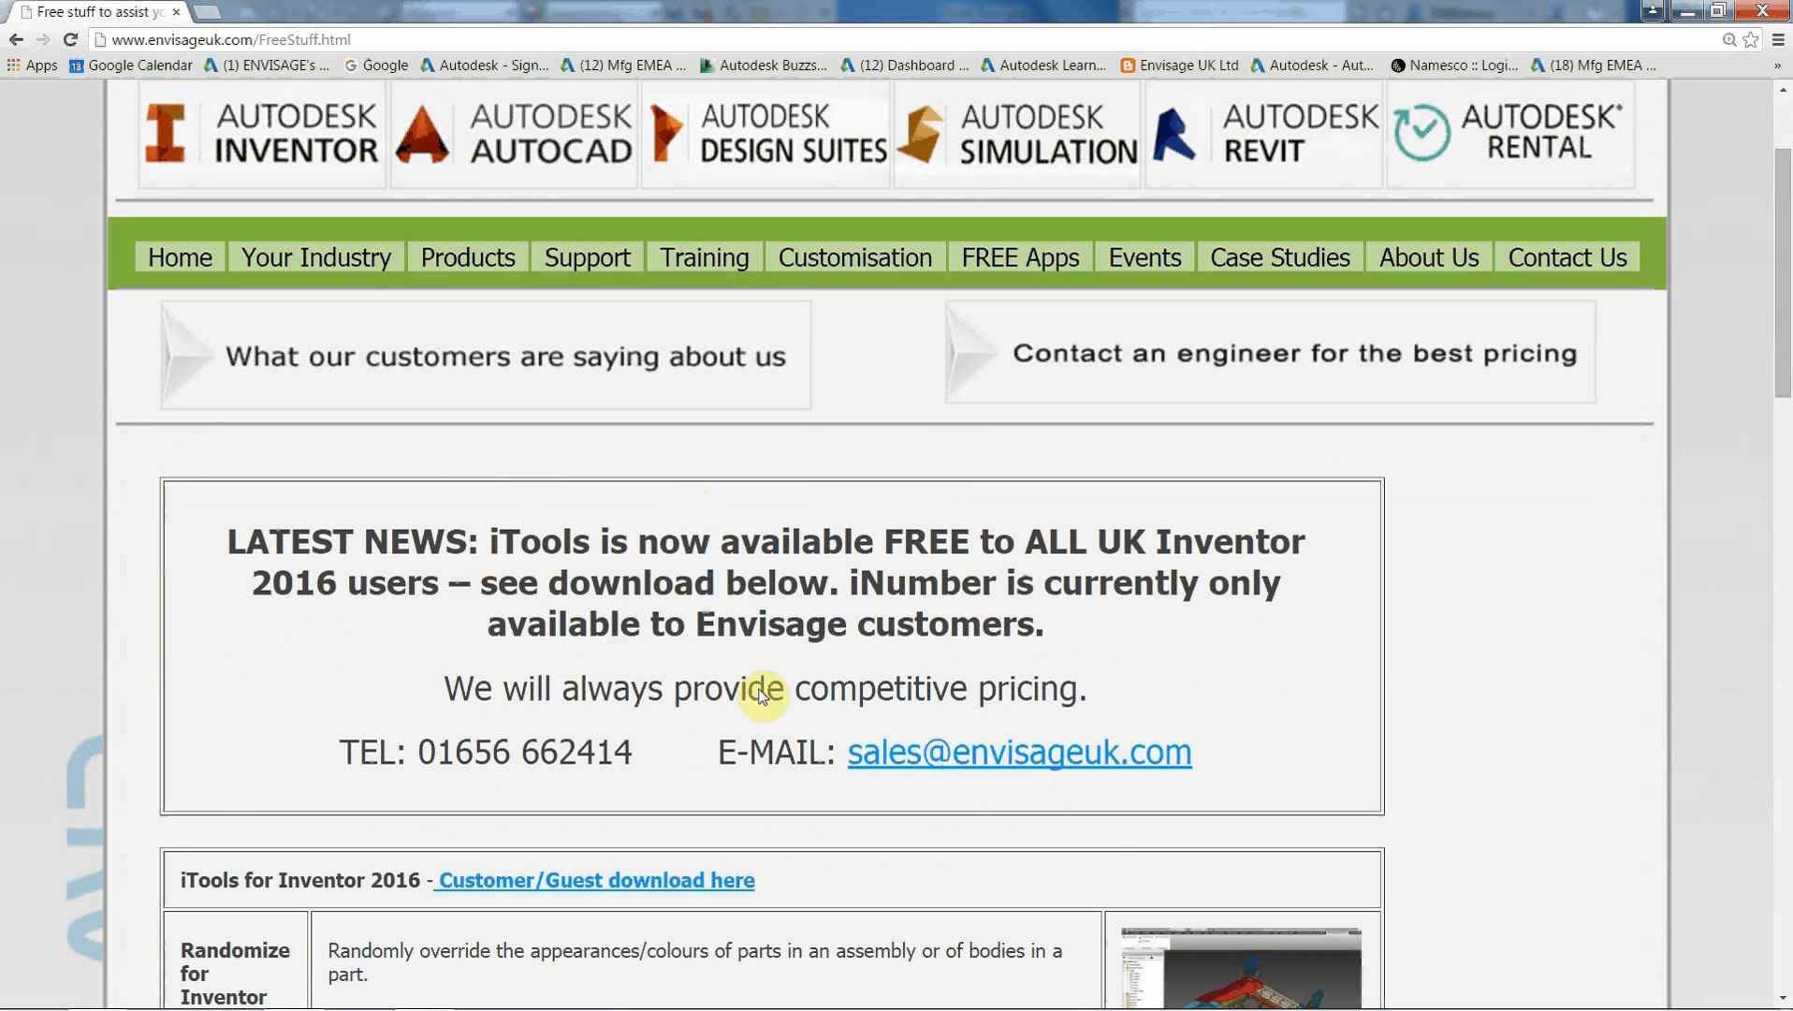
{"action": "scroll", "scroll_direction": "down", "scroll_amount": 3}
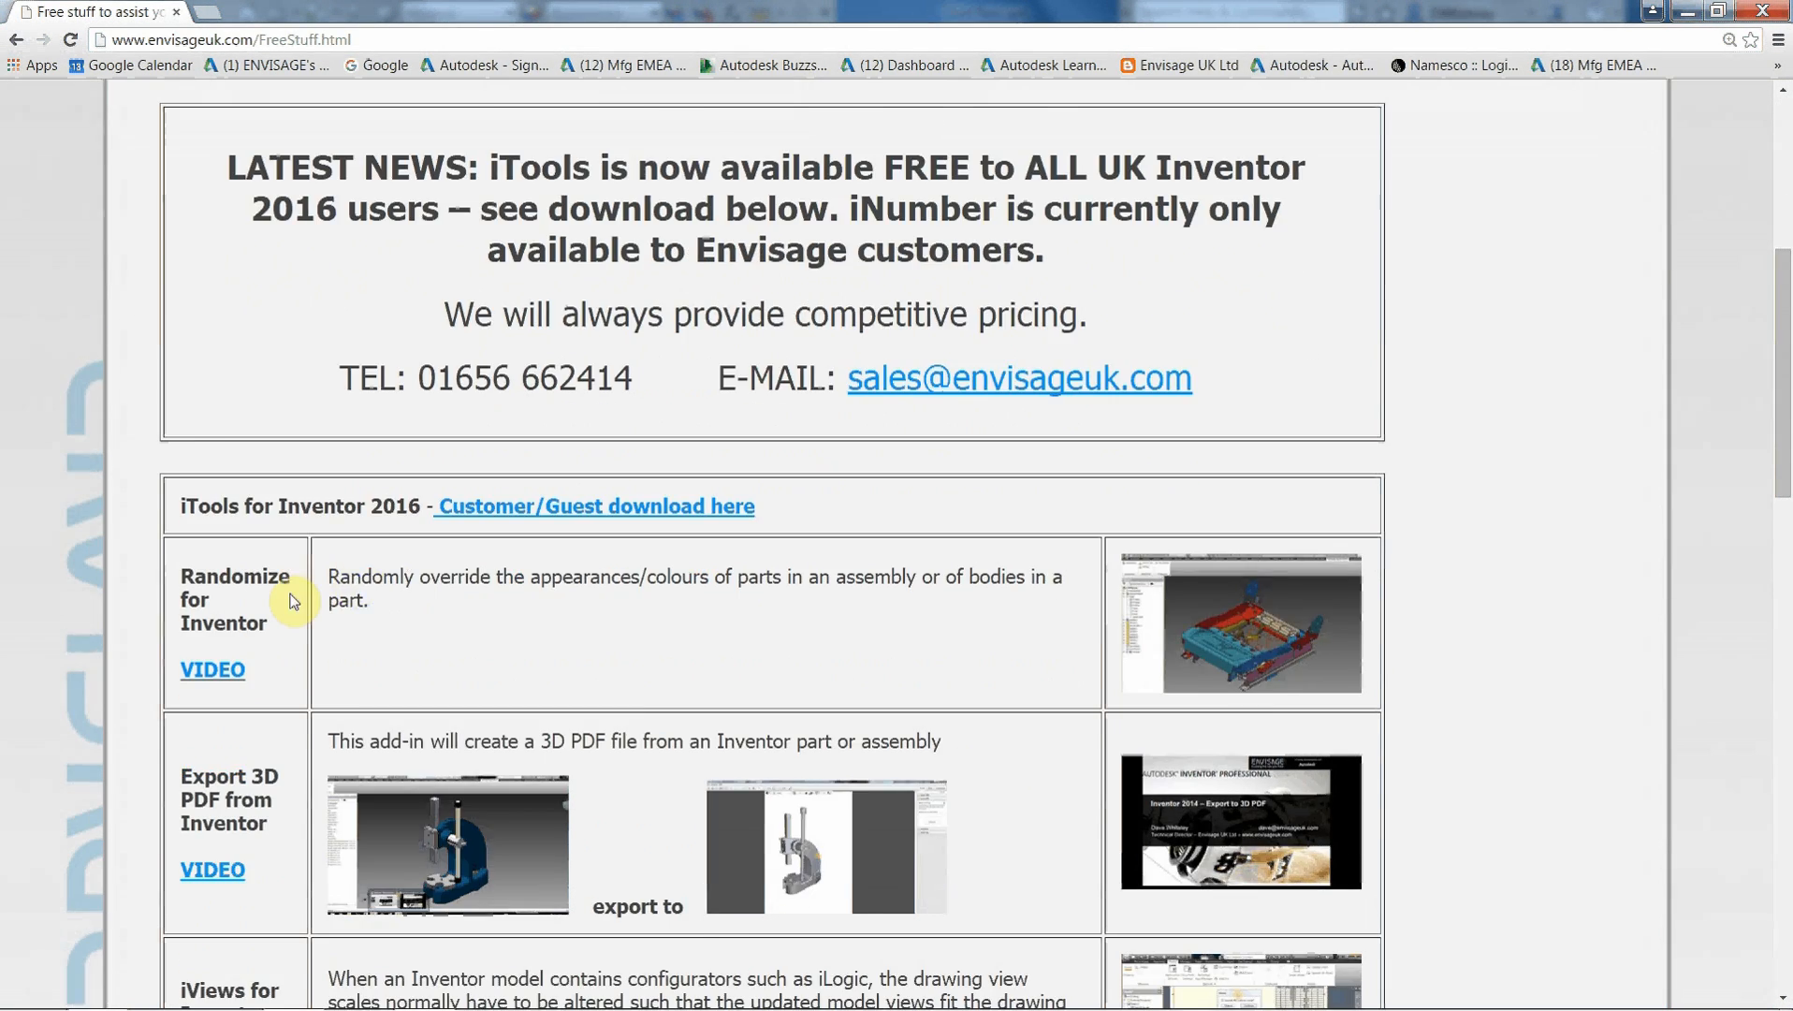
{"action": "mouse_move", "coordinate": [297, 556]}
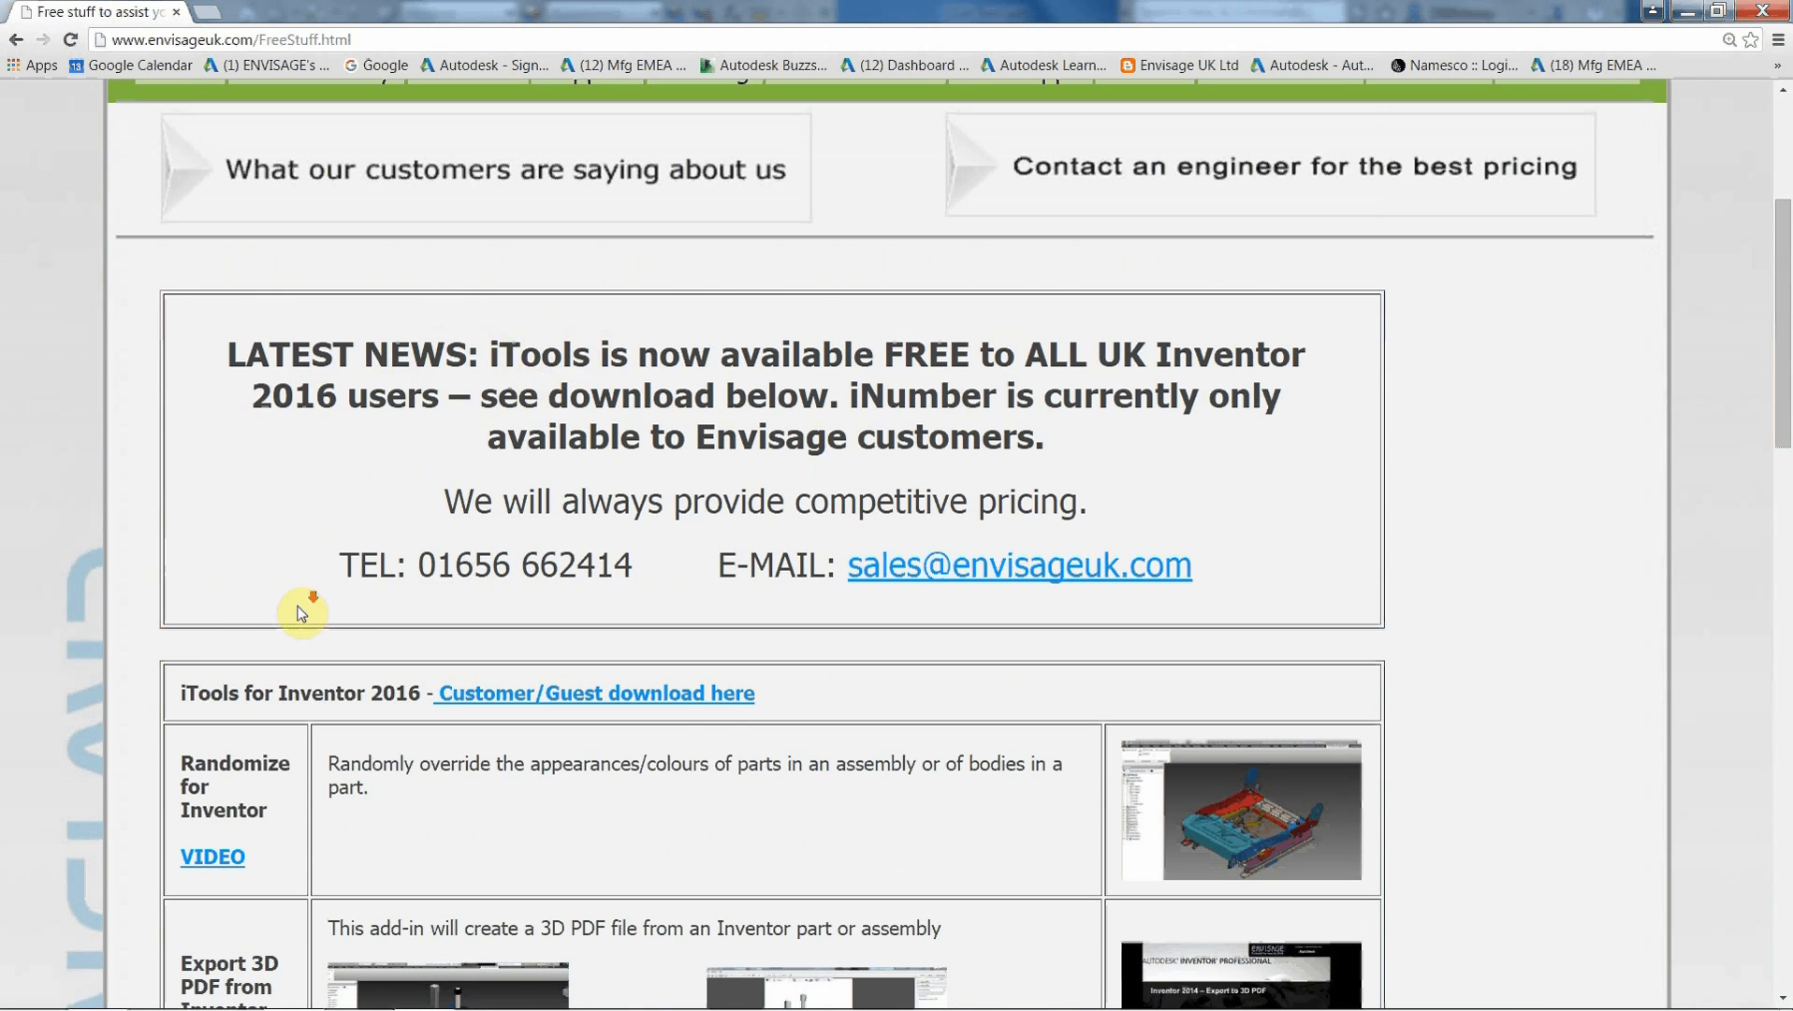
{"action": "scroll", "scroll_direction": "down", "scroll_amount": 3}
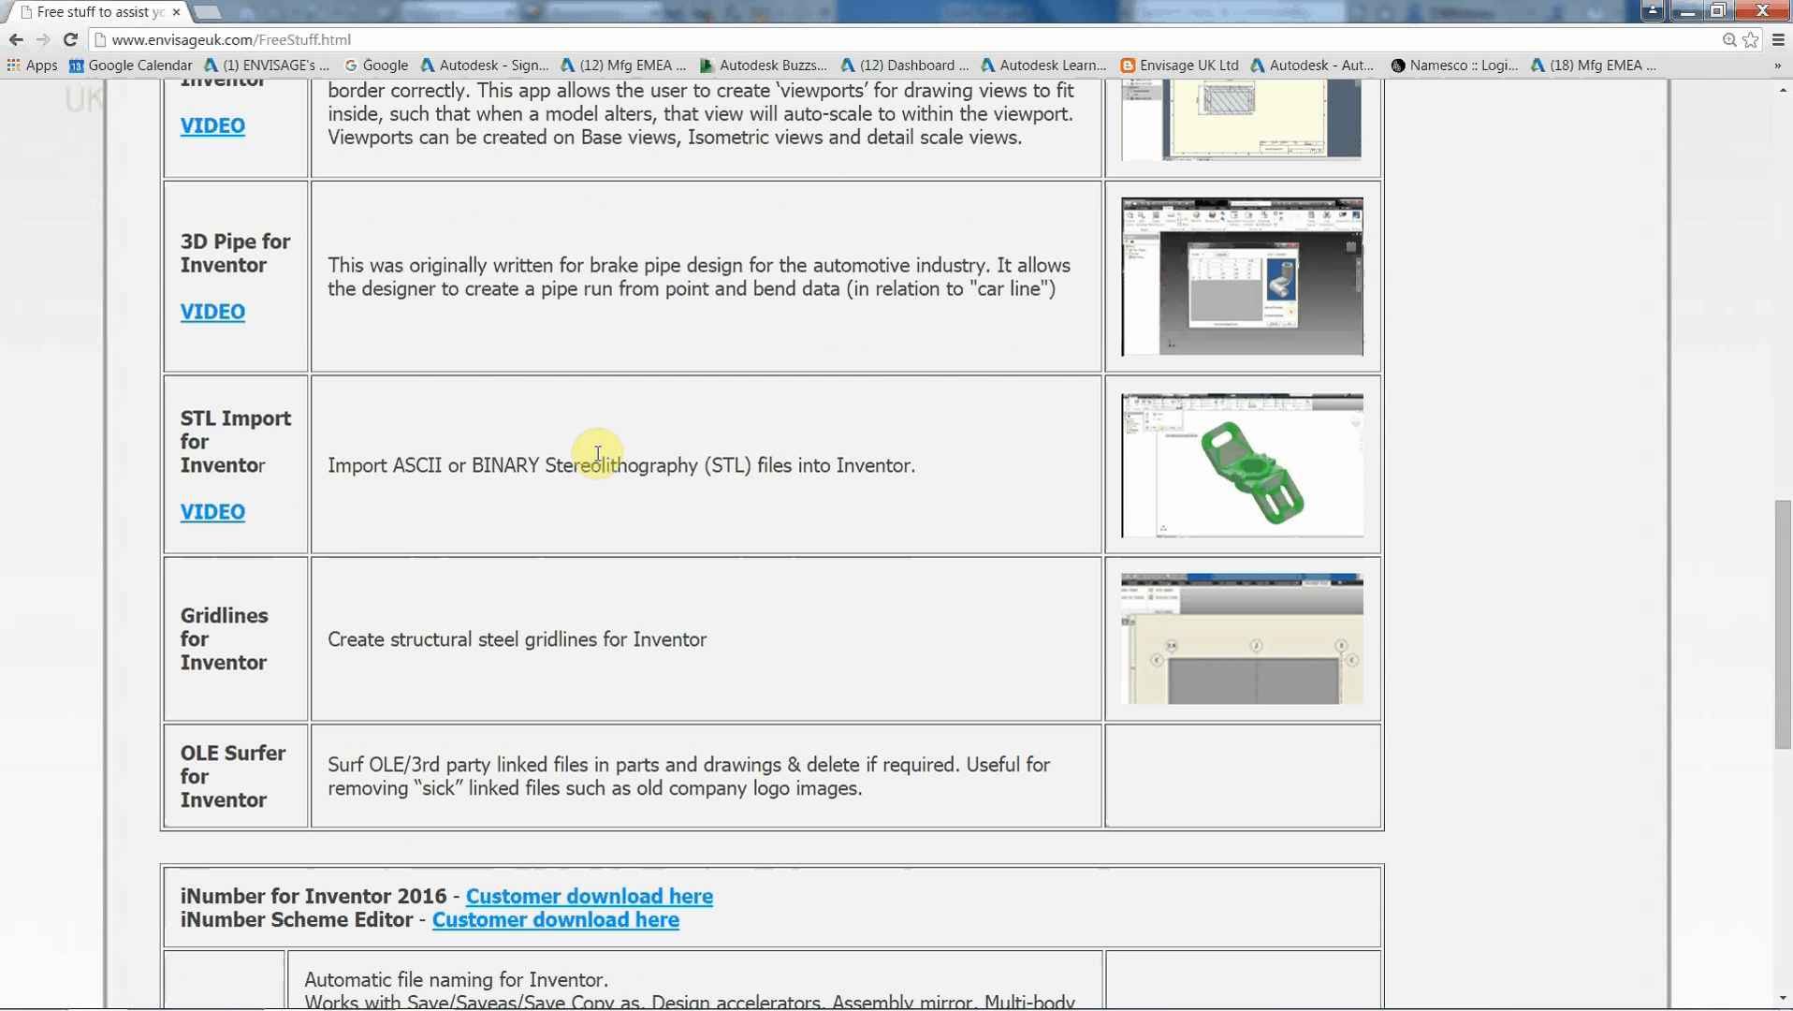
{"action": "scroll", "scroll_direction": "up", "scroll_amount": 3}
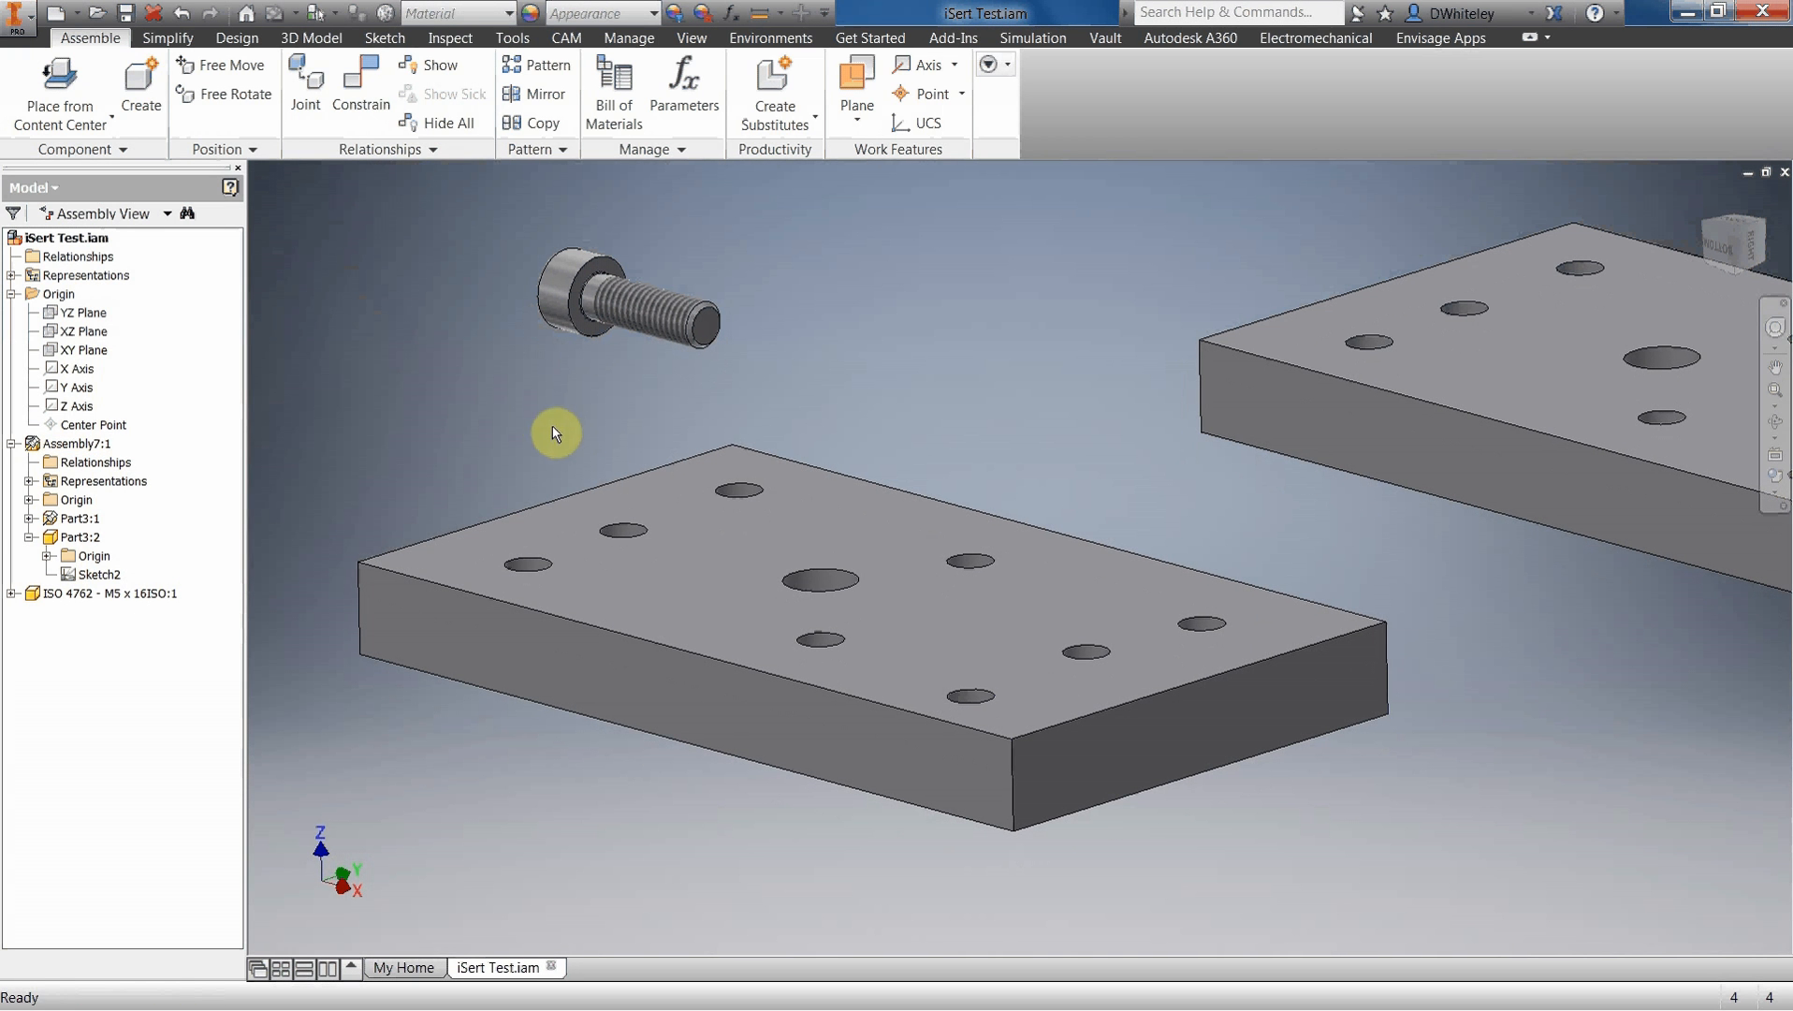
{"action": "mouse_move", "coordinate": [735, 282]}
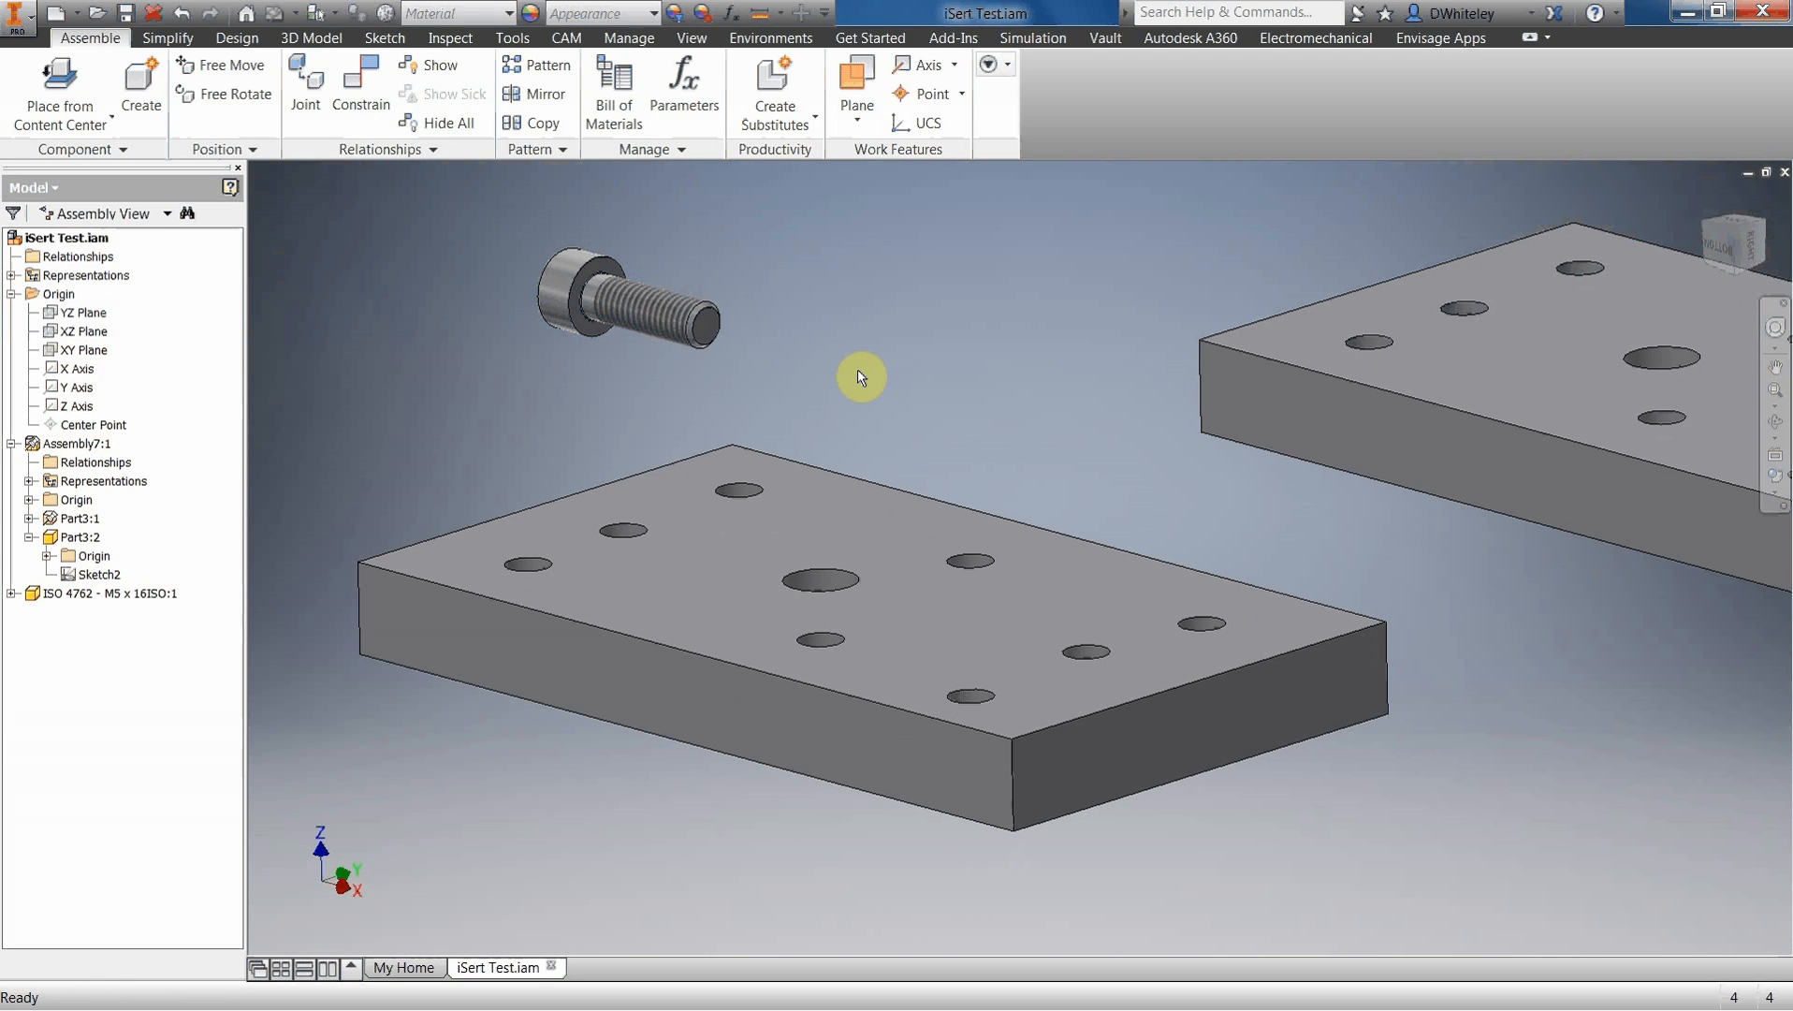
{"action": "mouse_move", "coordinate": [780, 432]}
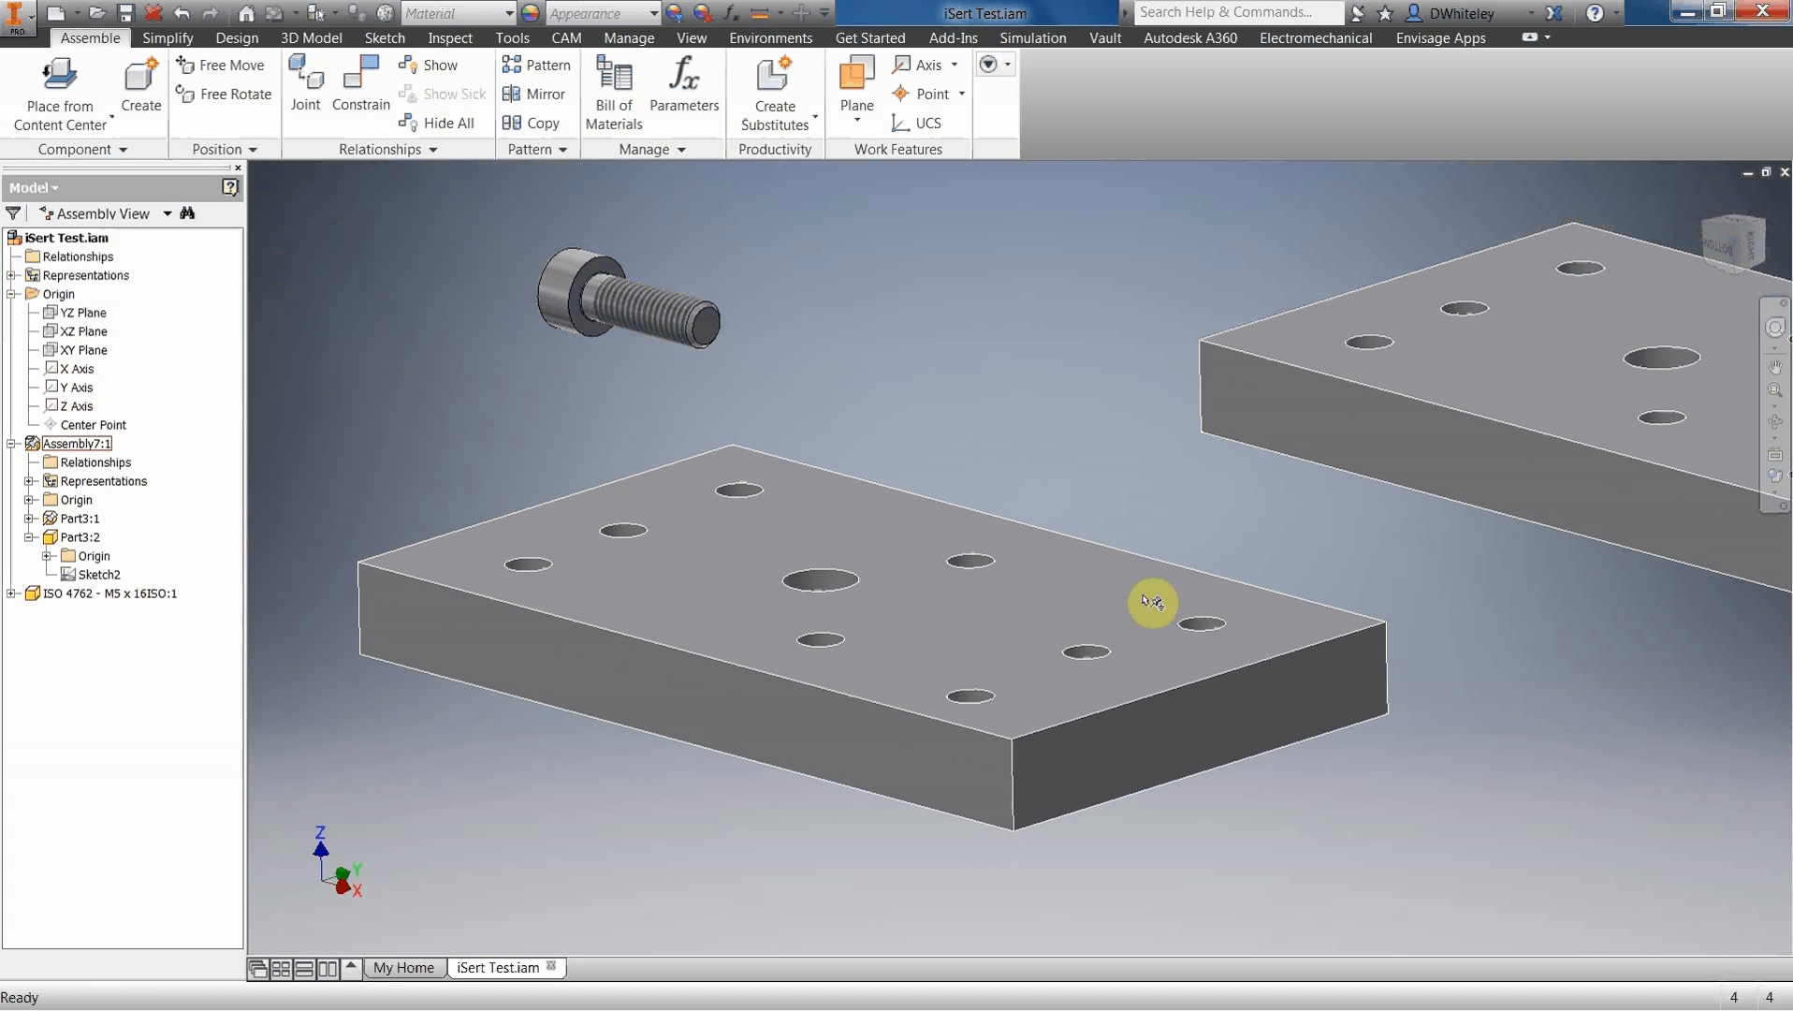
{"action": "mouse_move", "coordinate": [621, 535]}
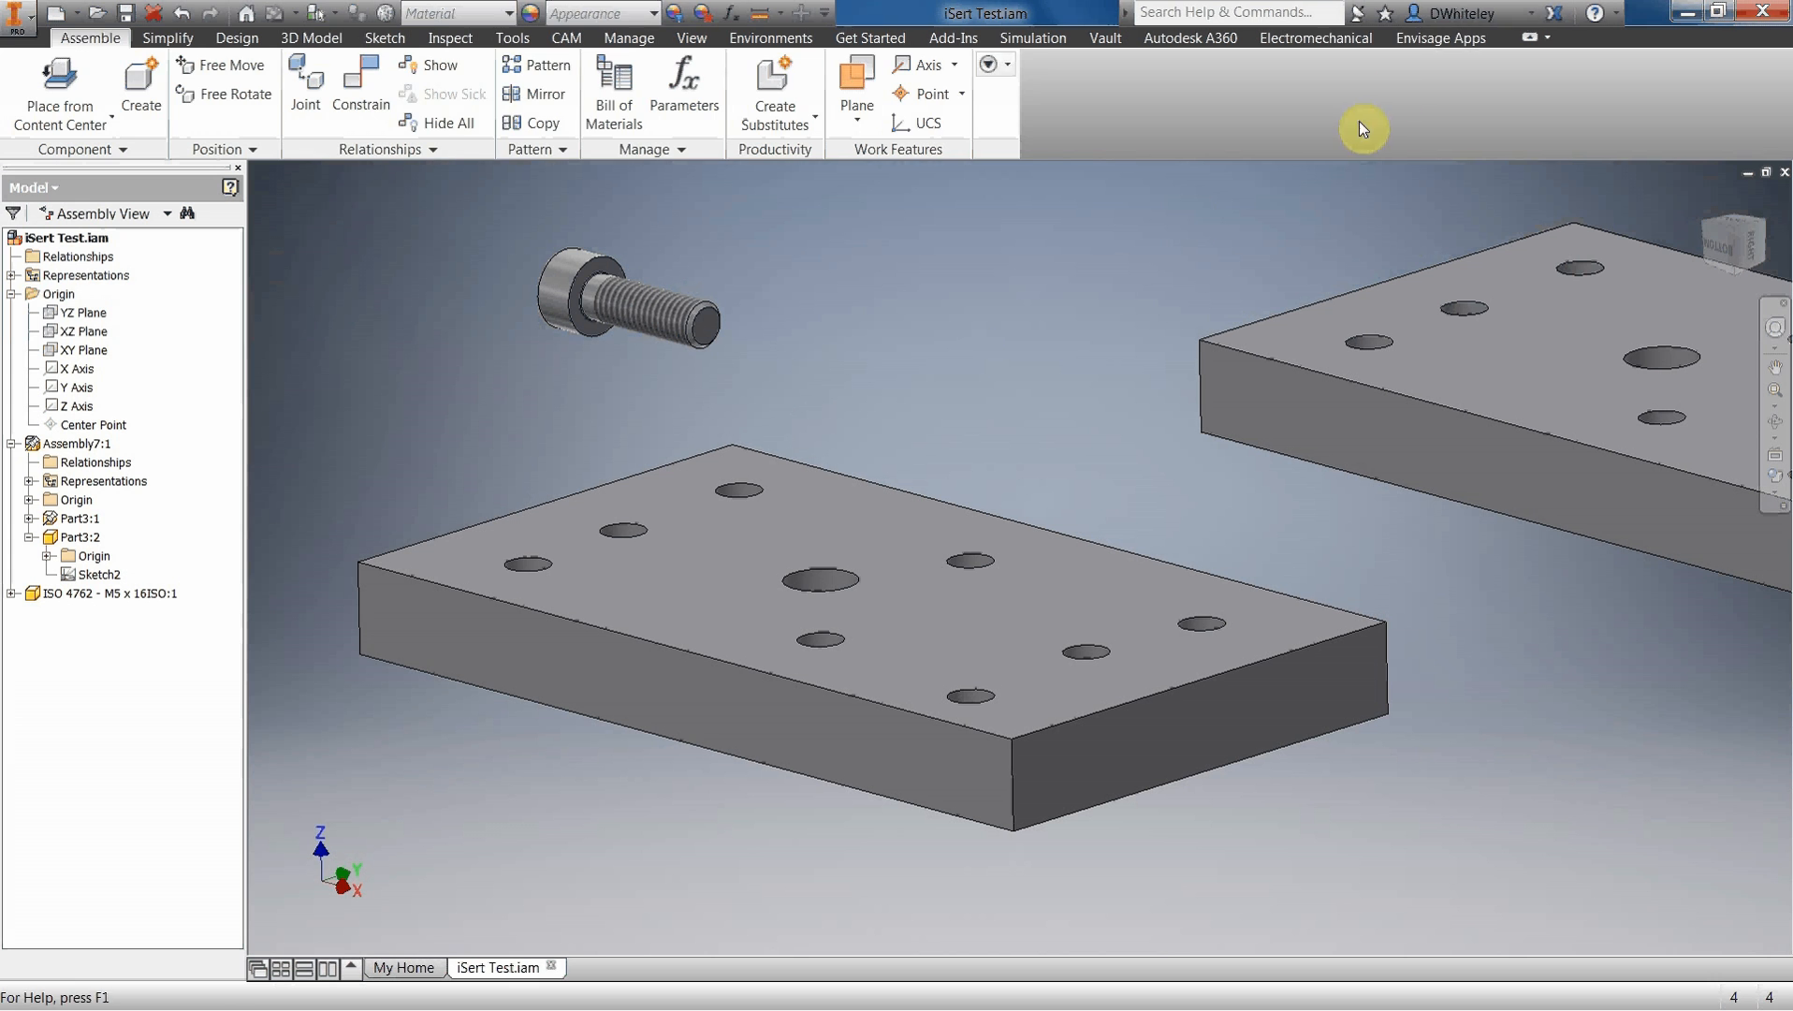
{"action": "left_click", "coordinate": [1439, 37]}
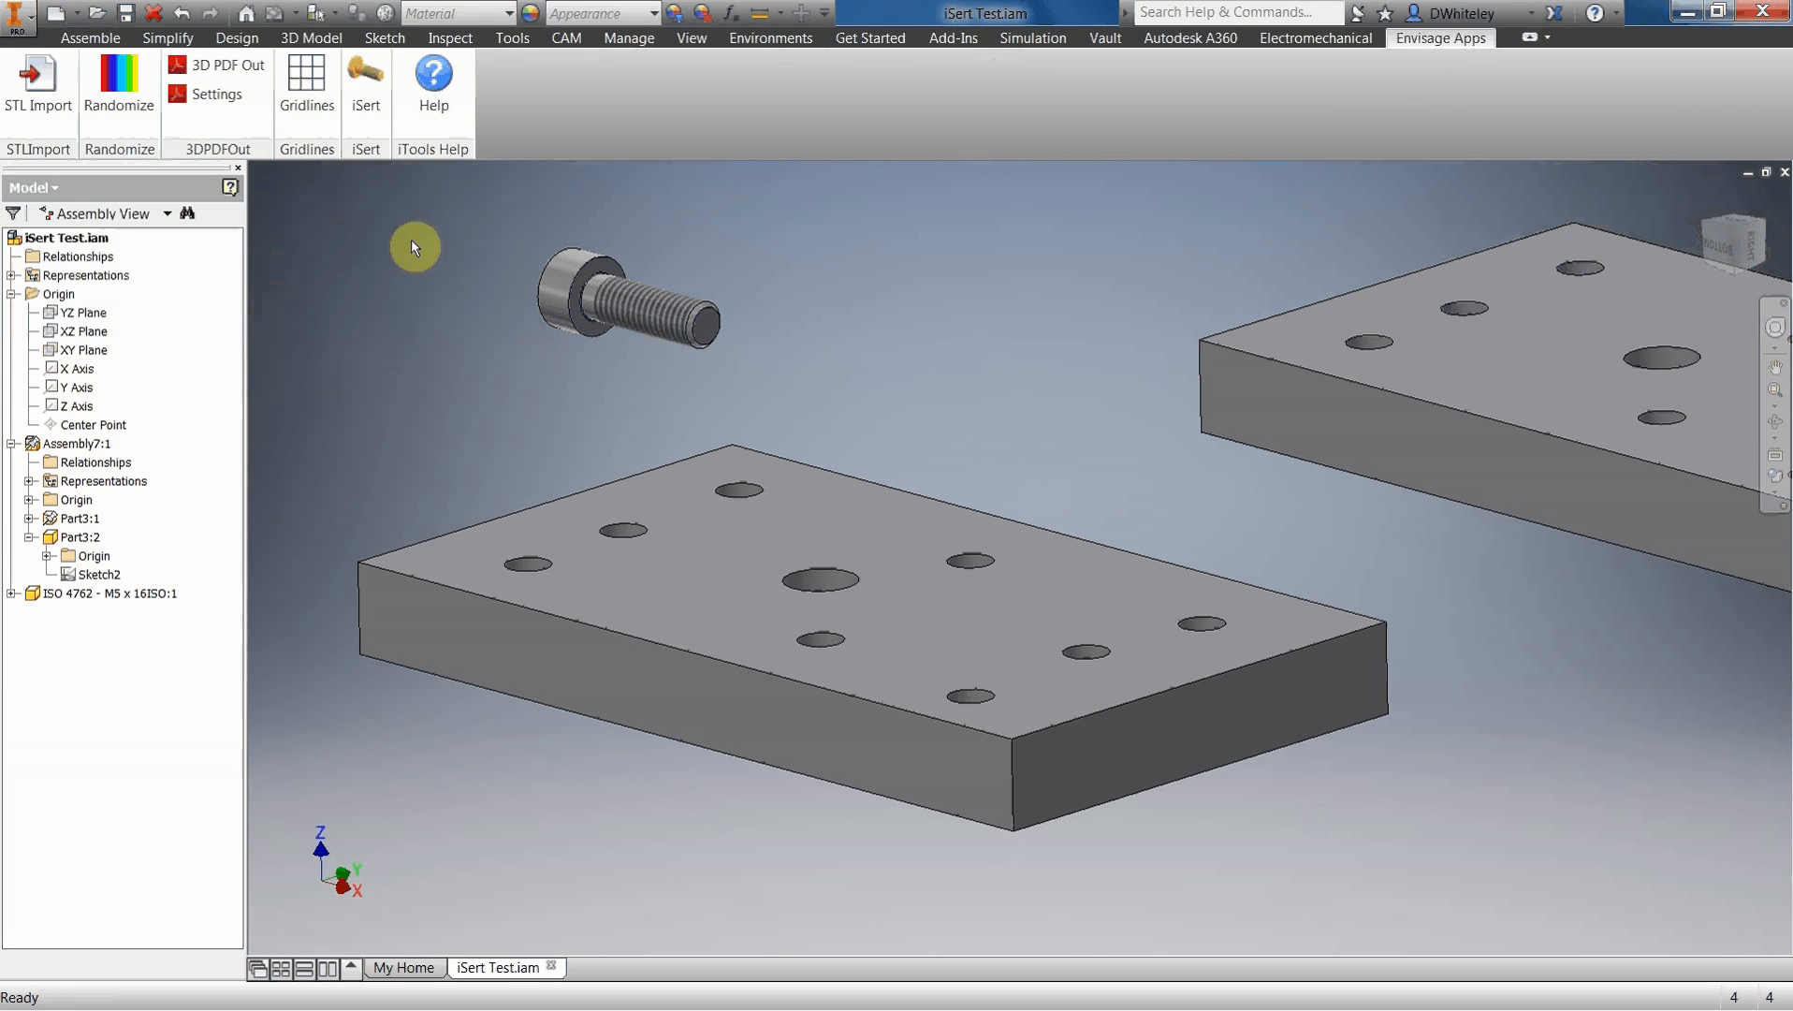
{"action": "mouse_move", "coordinate": [374, 436]}
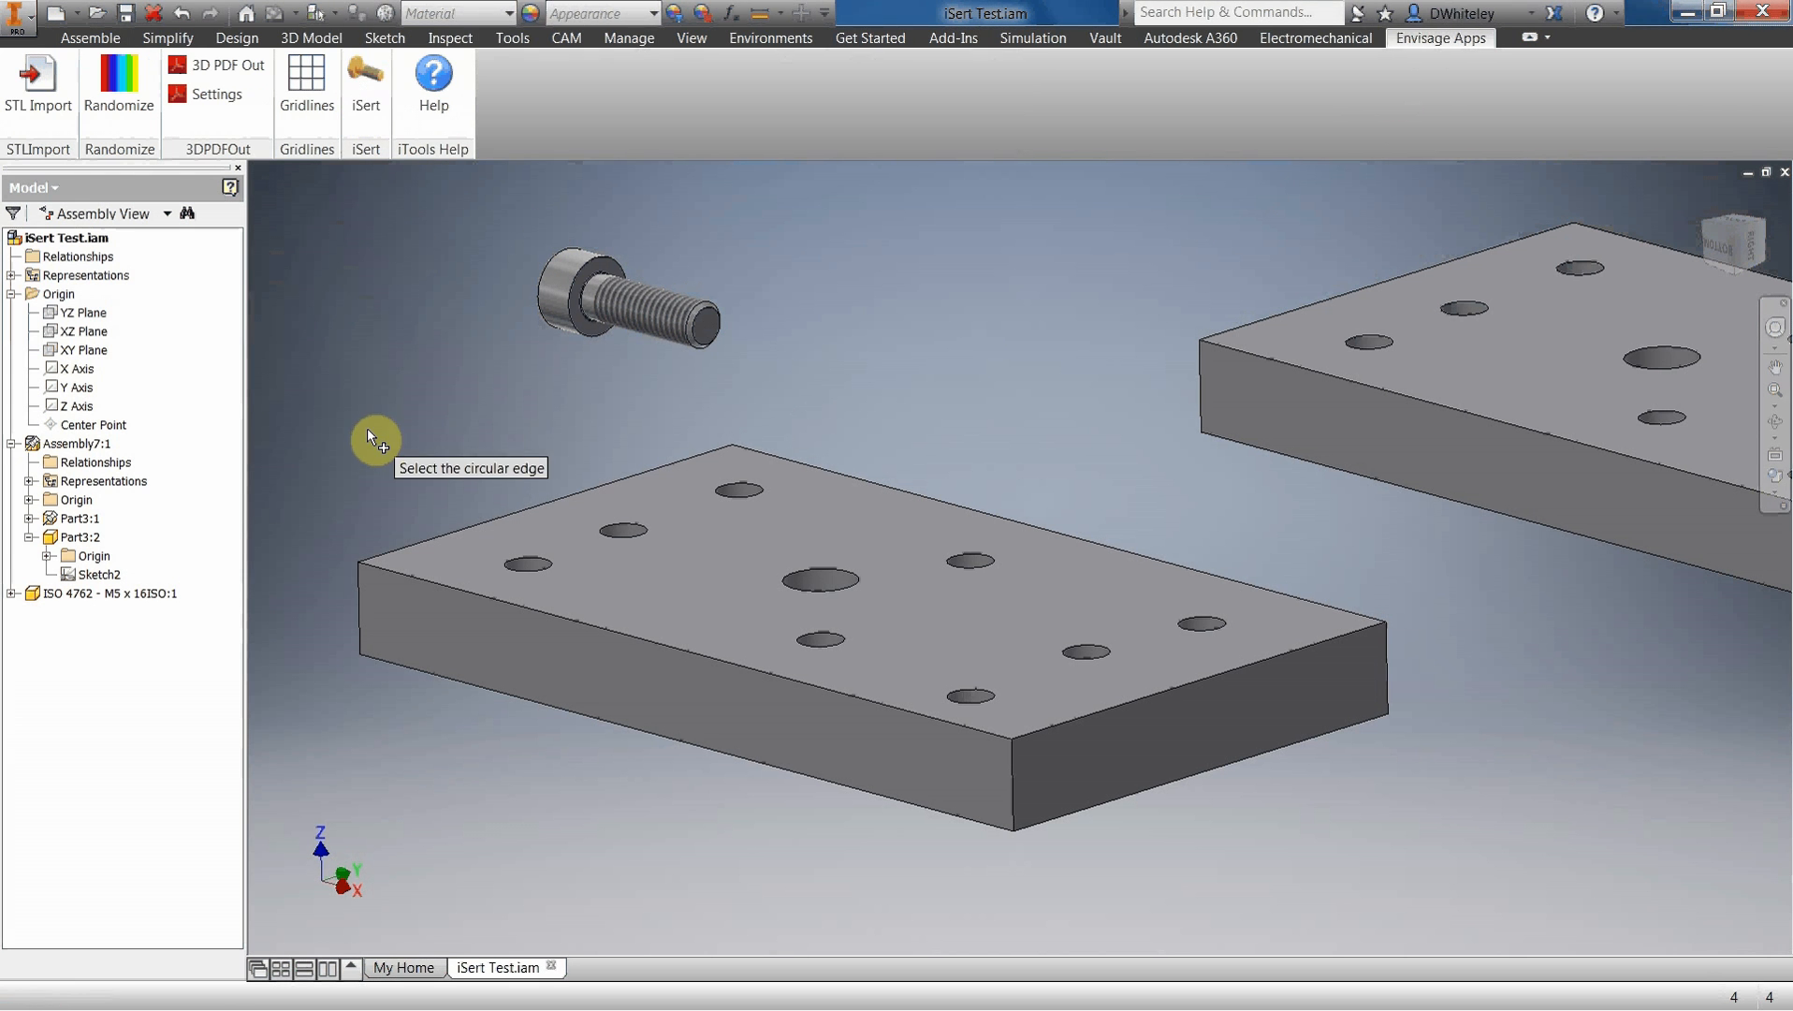
{"action": "mouse_move", "coordinate": [446, 251]}
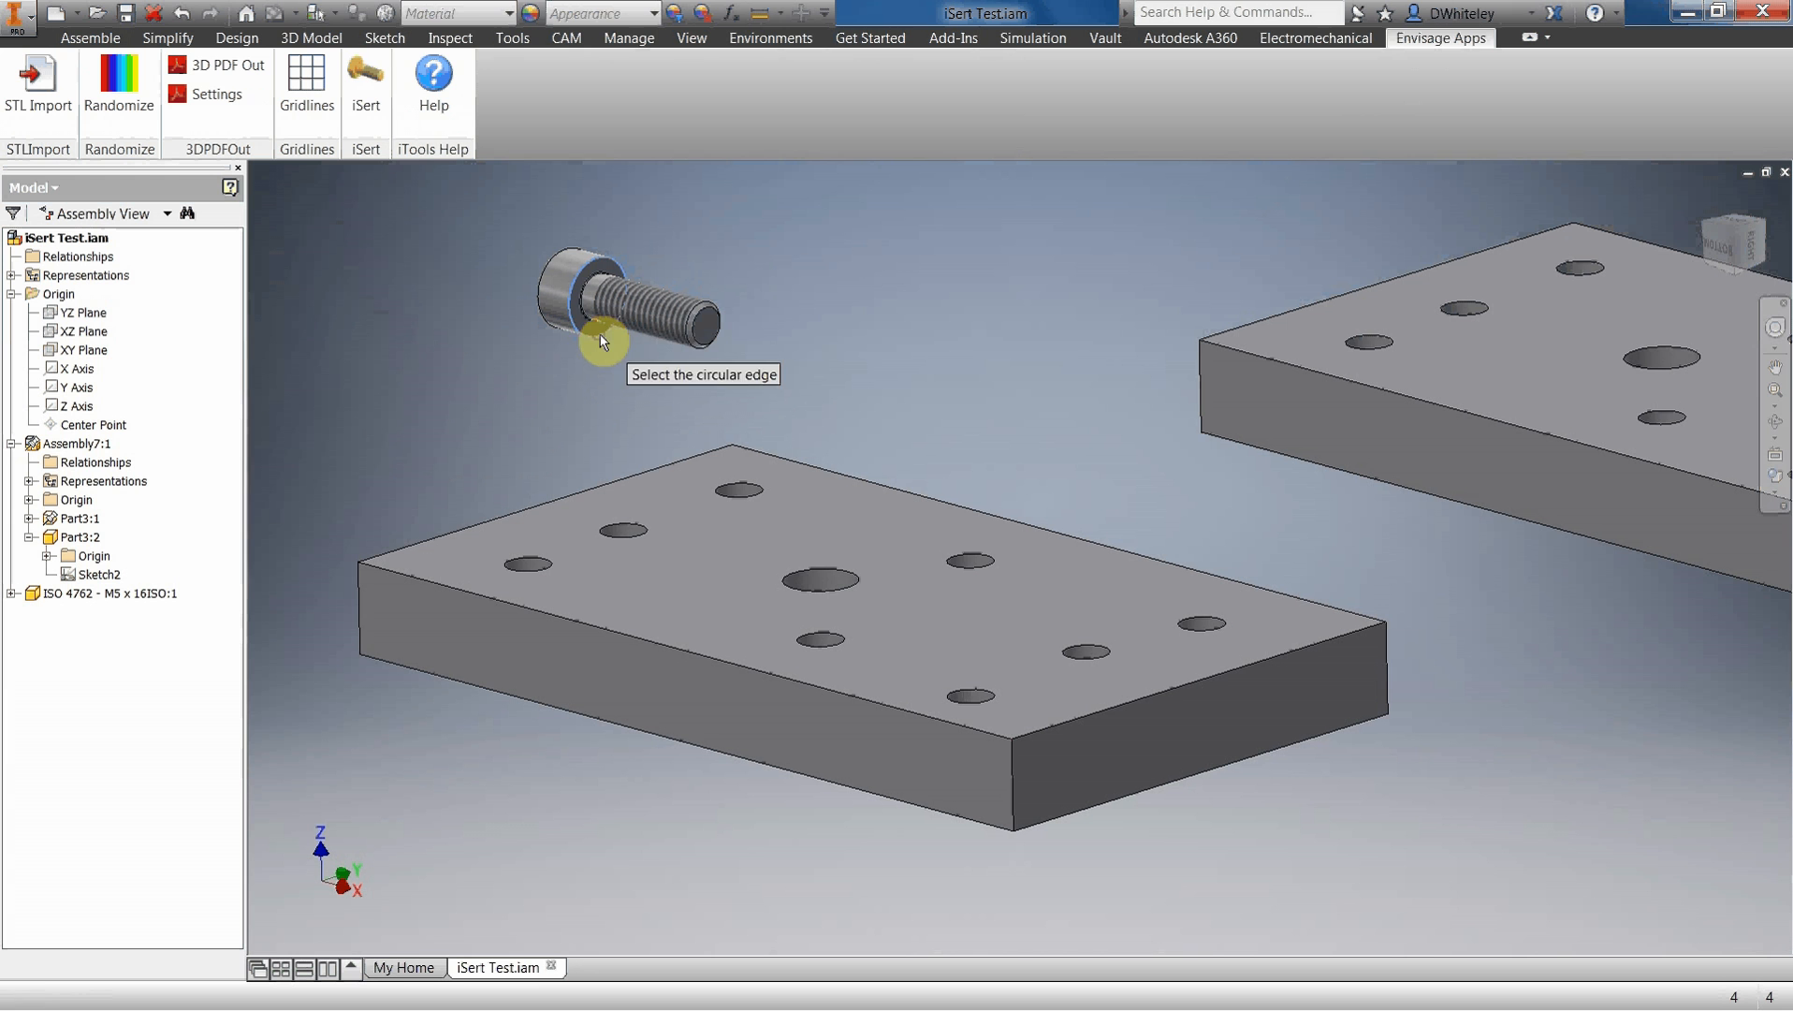
{"action": "mouse_move", "coordinate": [760, 496]}
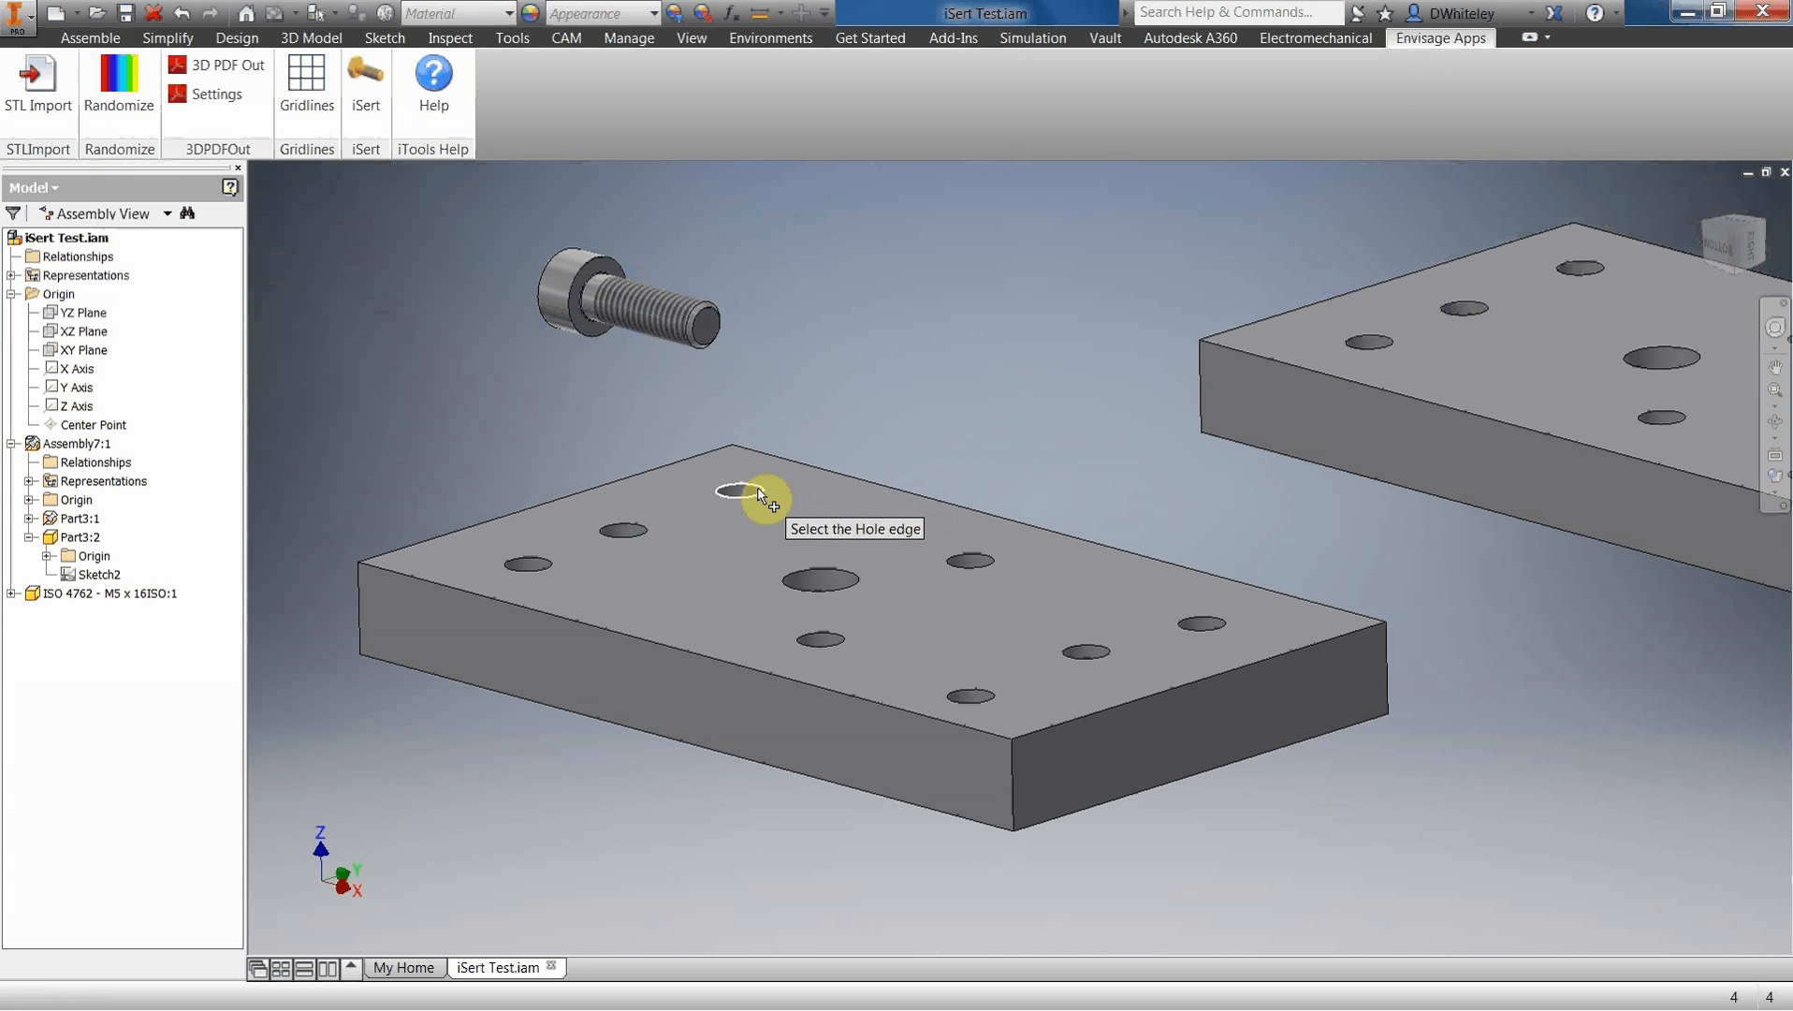
{"action": "left_click", "coordinate": [731, 493]}
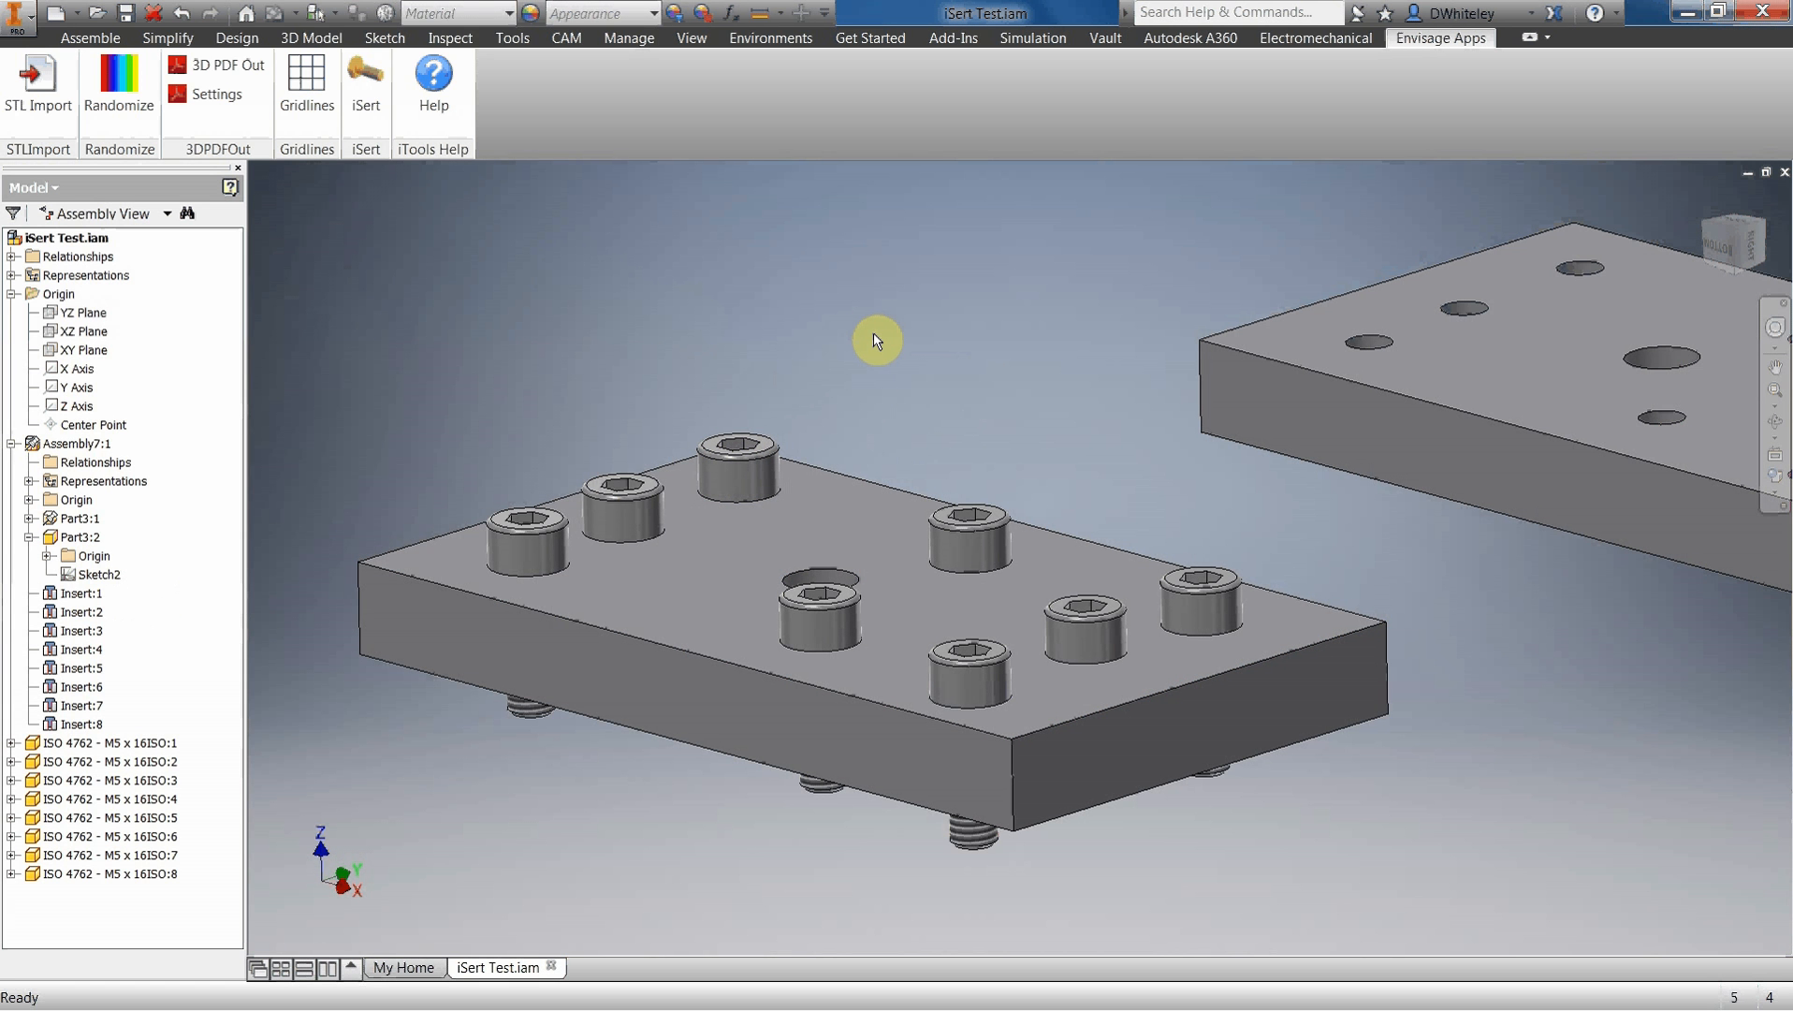
{"action": "left_click", "coordinate": [801, 496]}
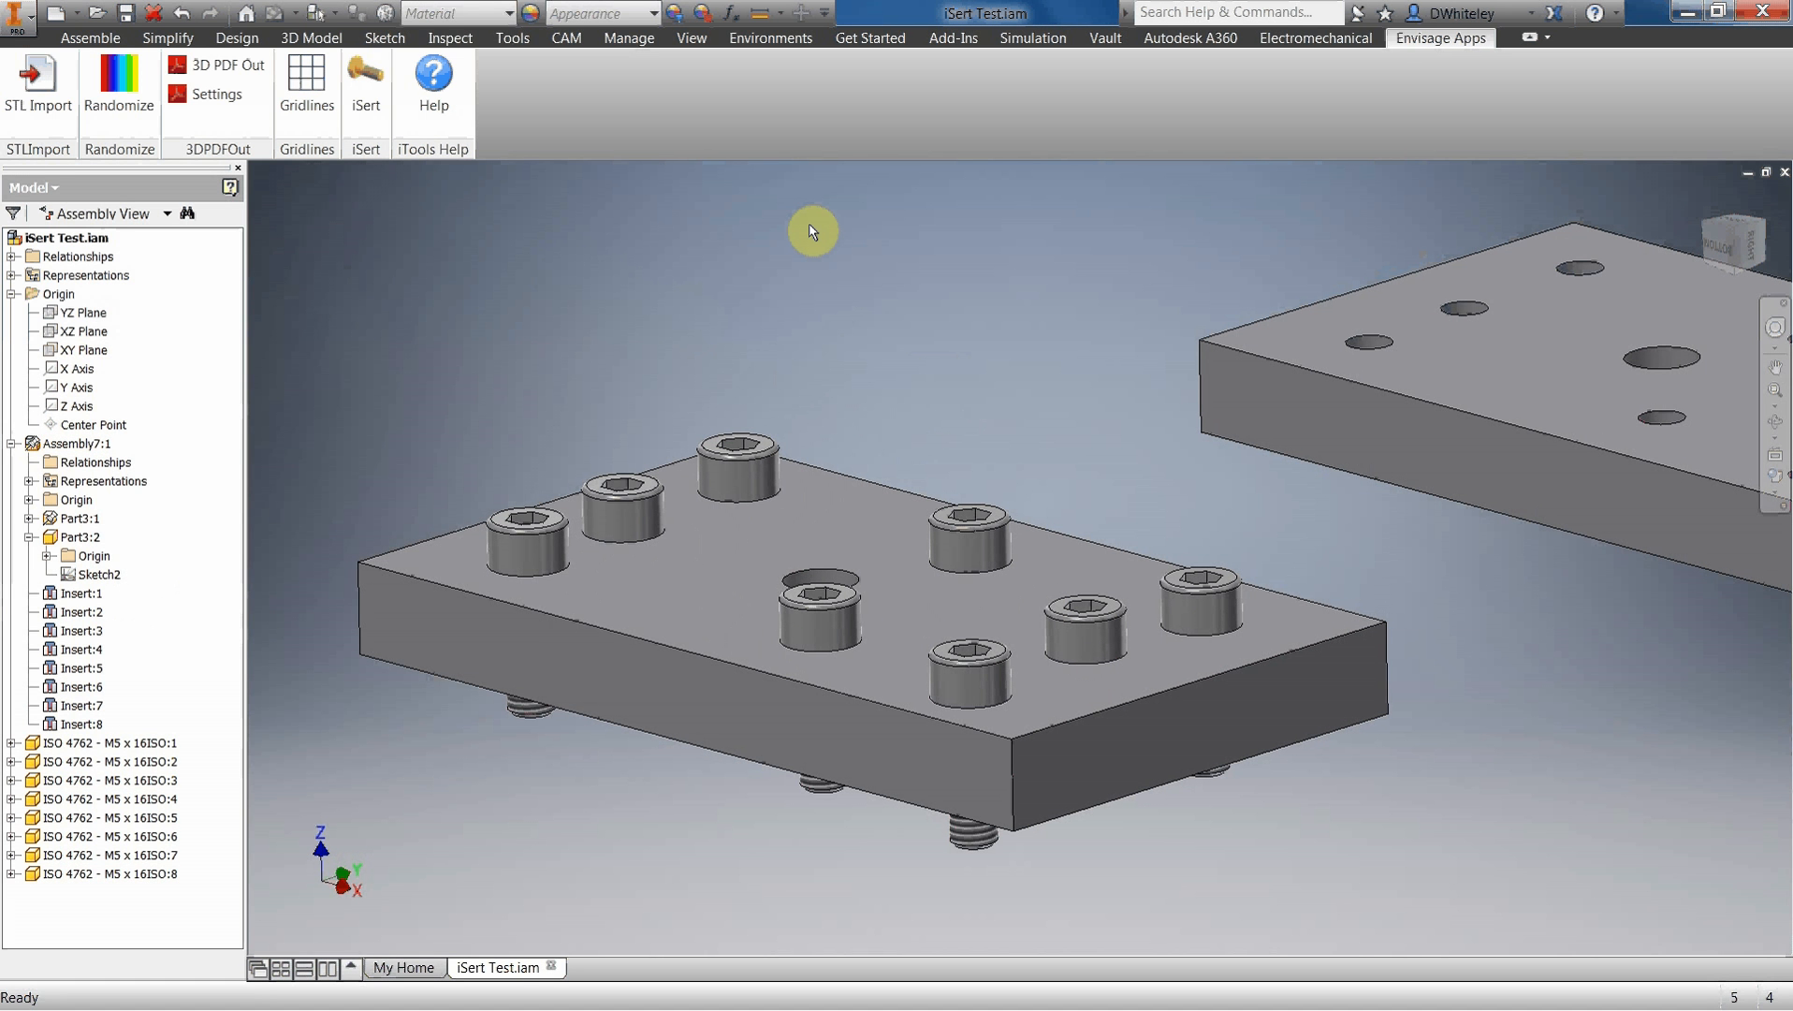
{"action": "mouse_move", "coordinate": [728, 234]}
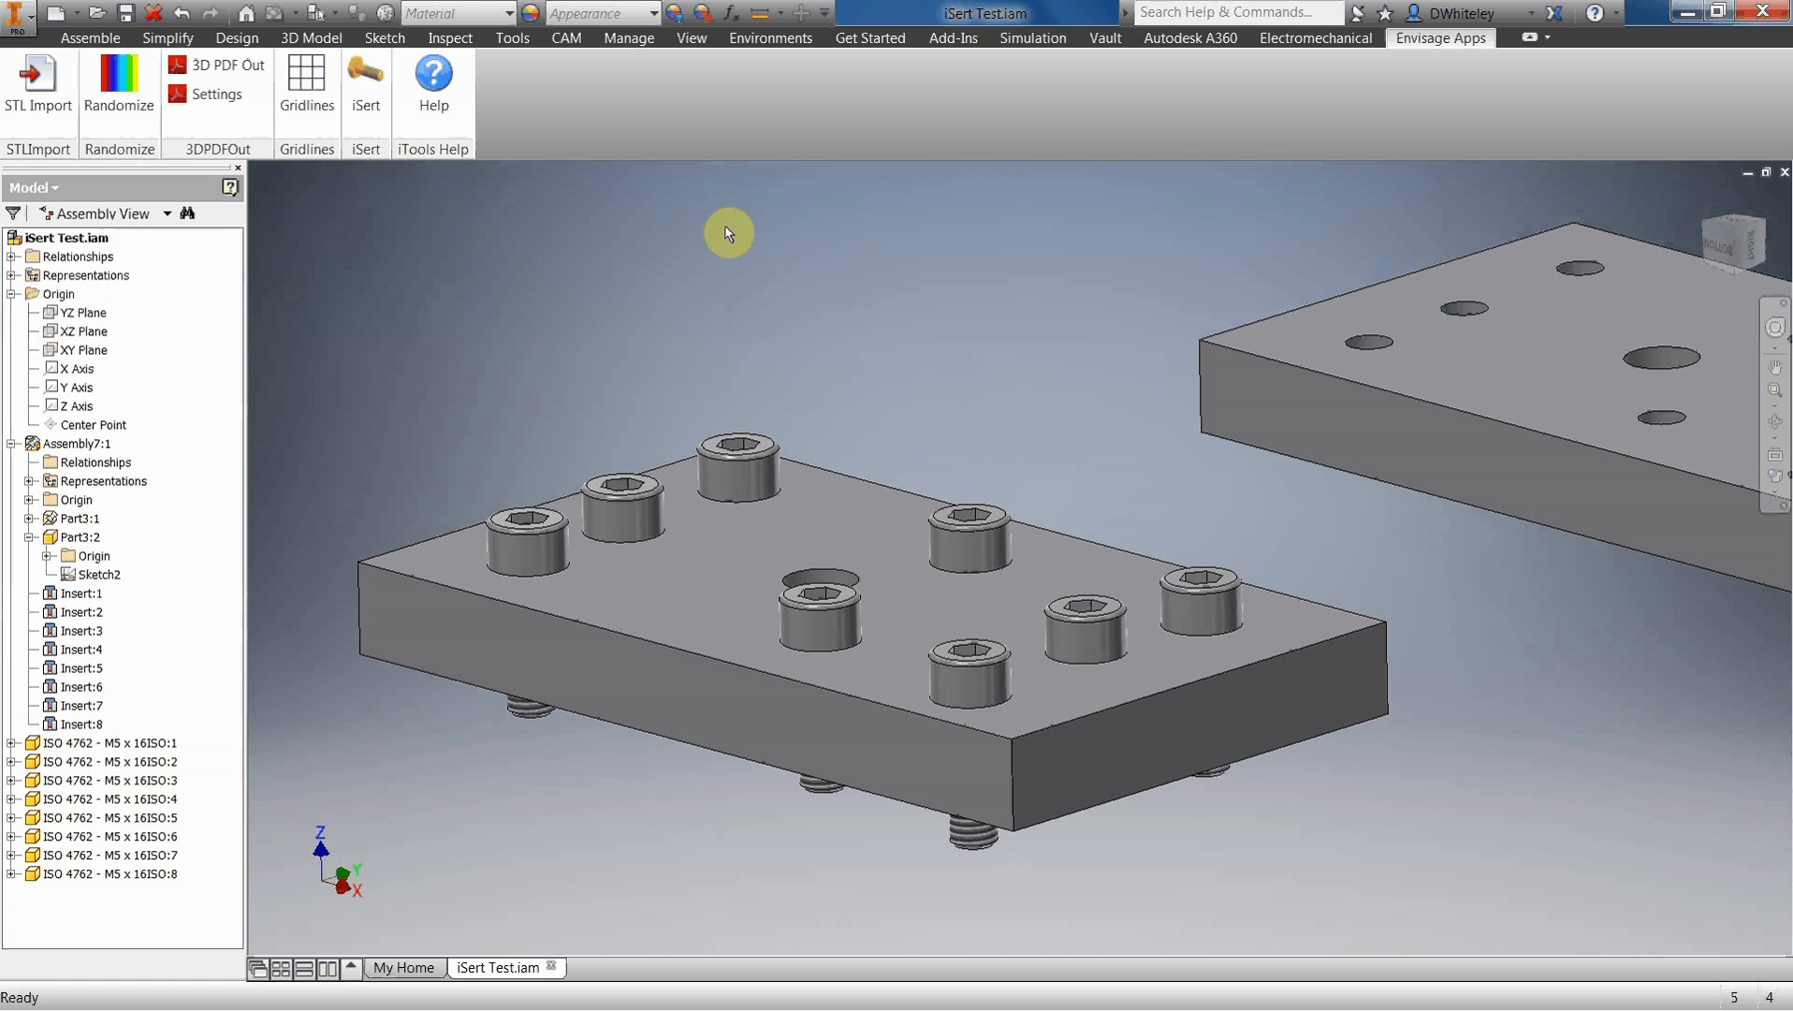
{"action": "mouse_move", "coordinate": [715, 227]}
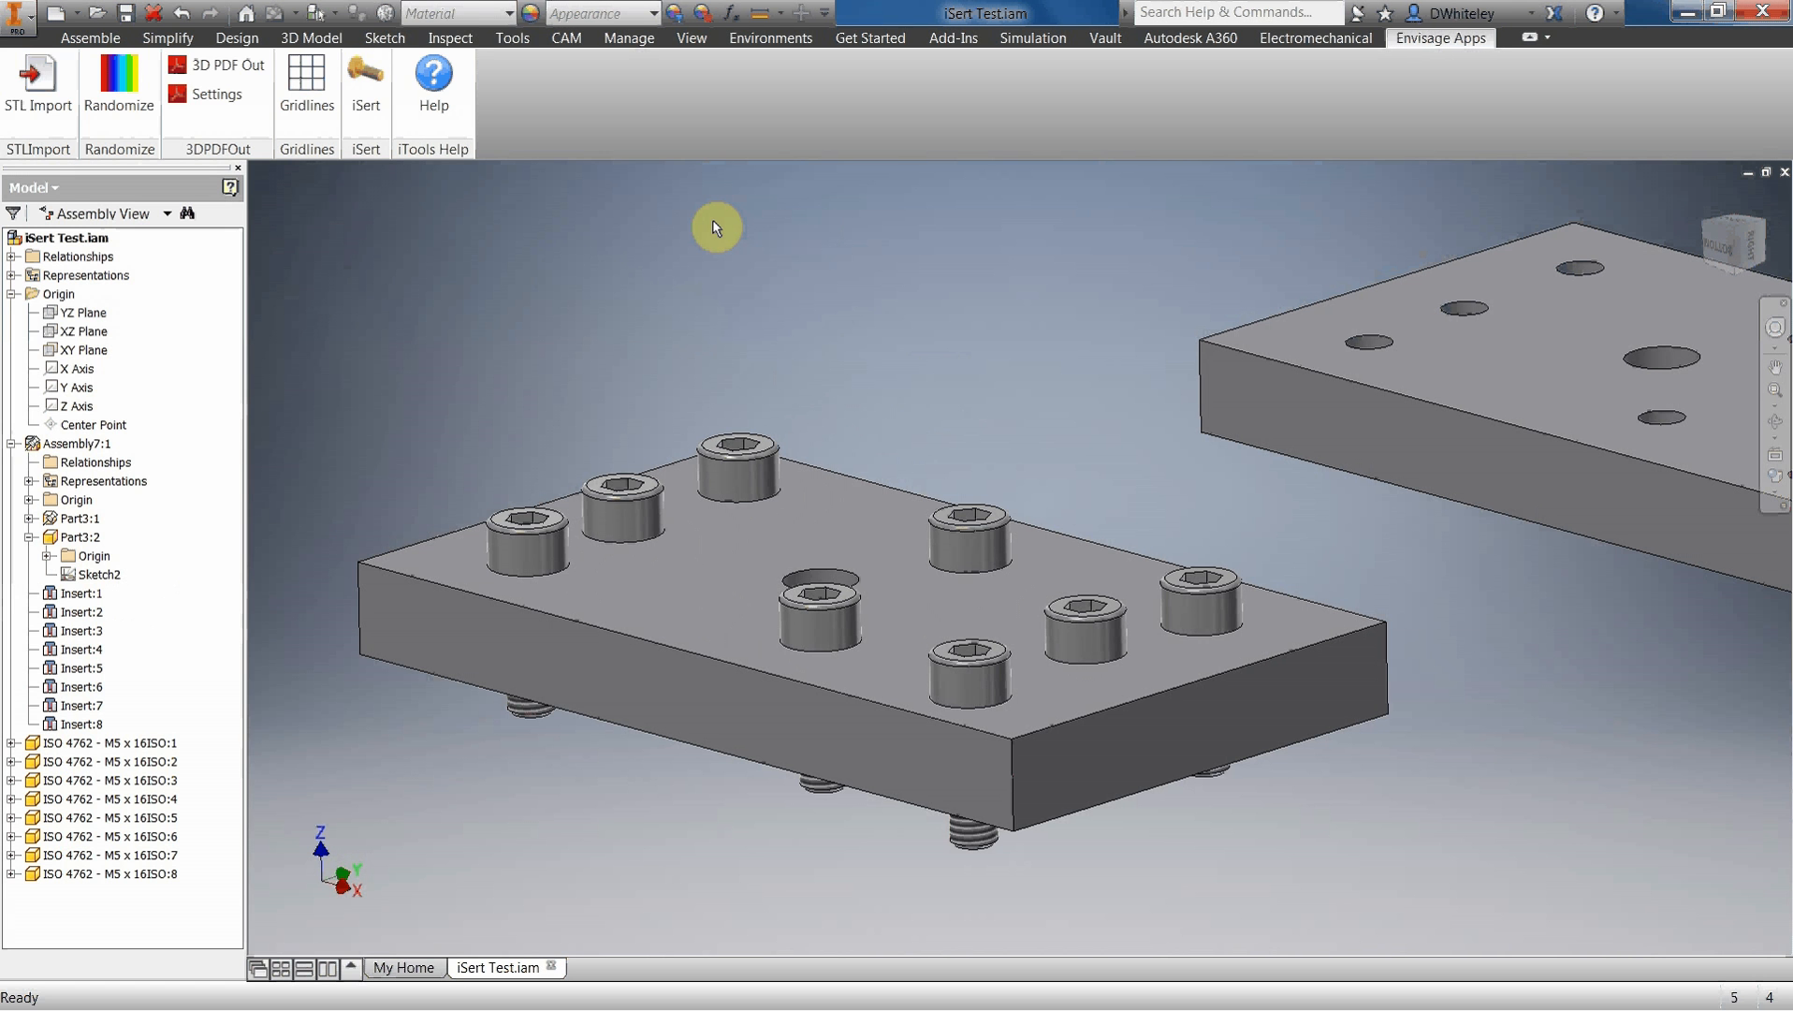
{"action": "mouse_move", "coordinate": [777, 283]}
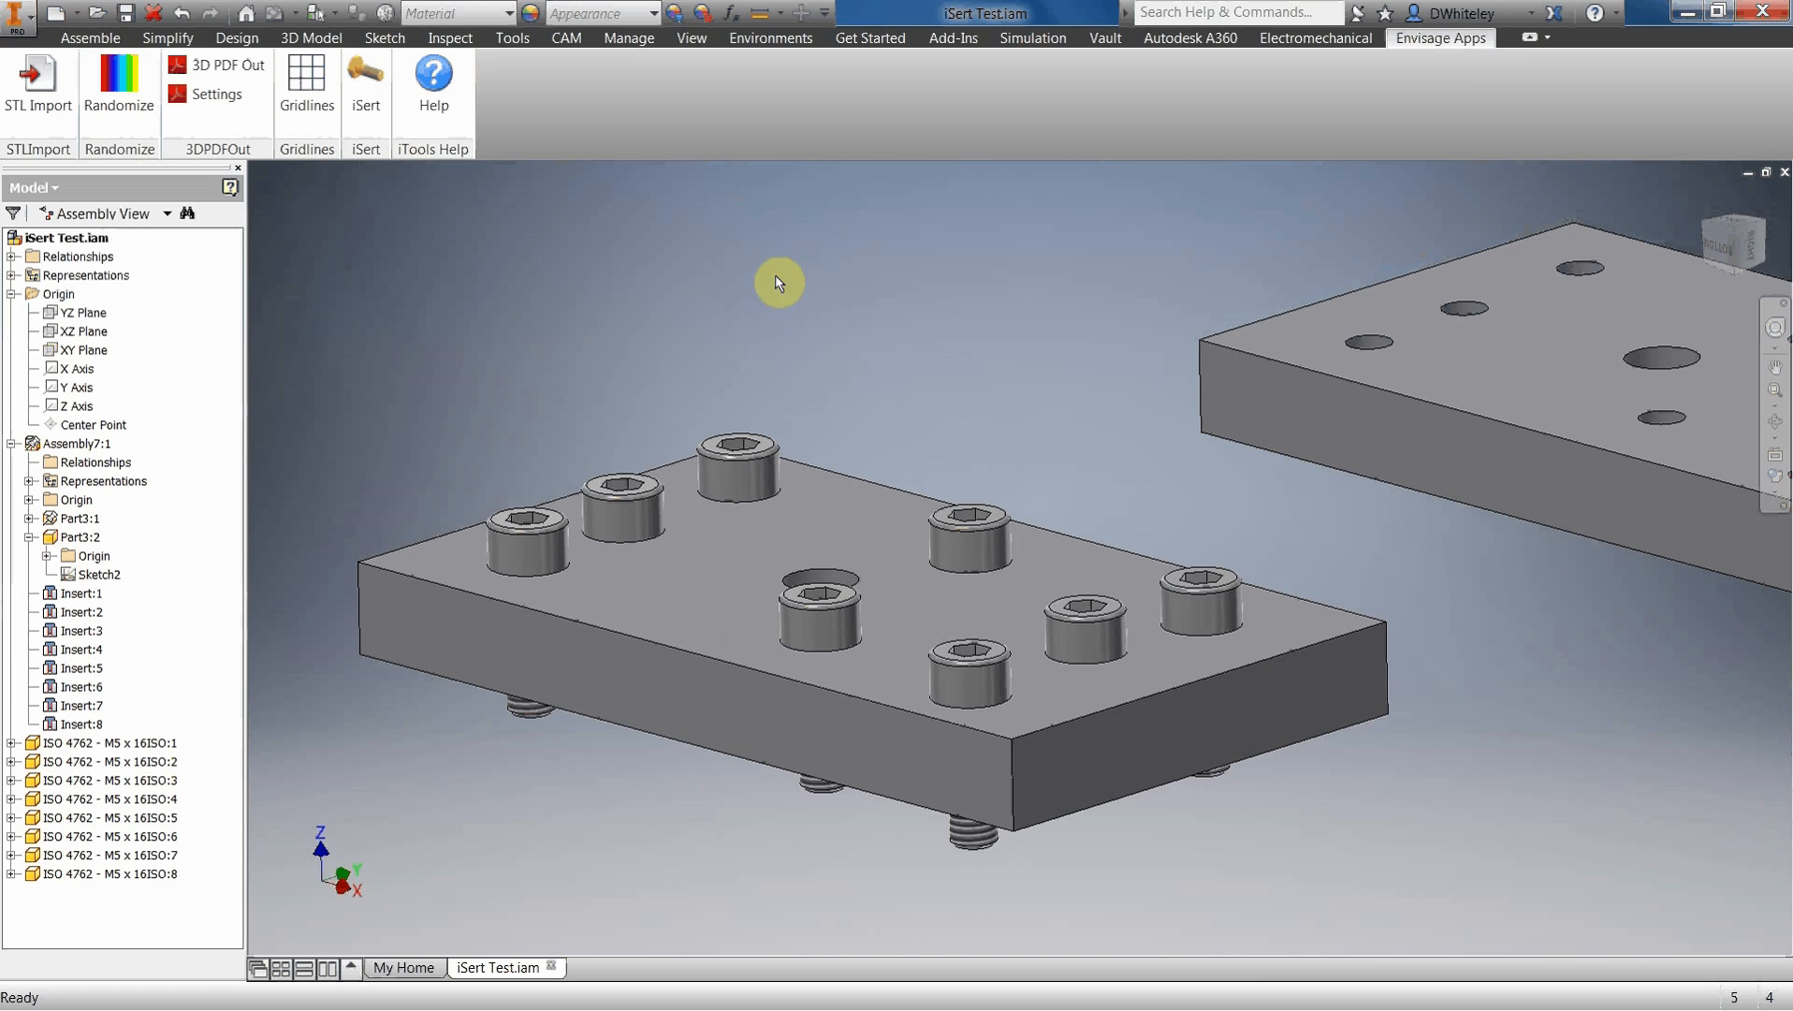